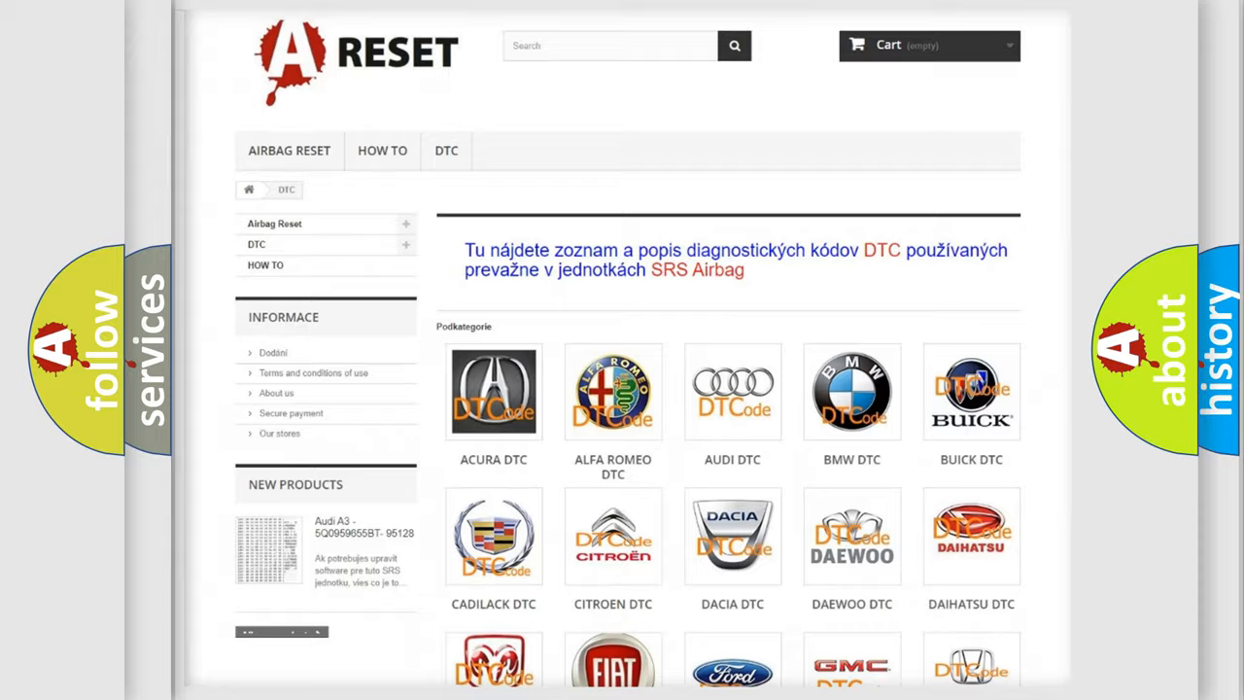
Open TOYOTA DTC from the brand grid and browse its list of trouble codes
{"action": "scroll", "scroll_direction": "down", "scroll_amount": 3}
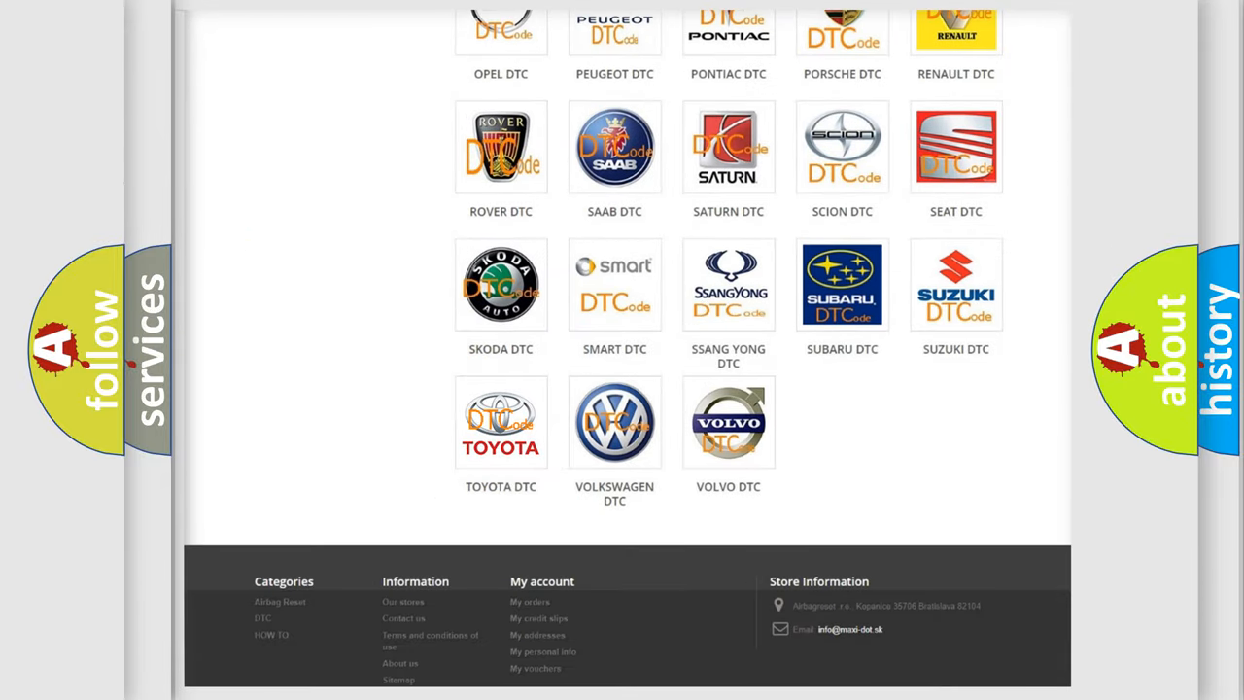
{"action": "left_click", "coordinate": [500, 422]}
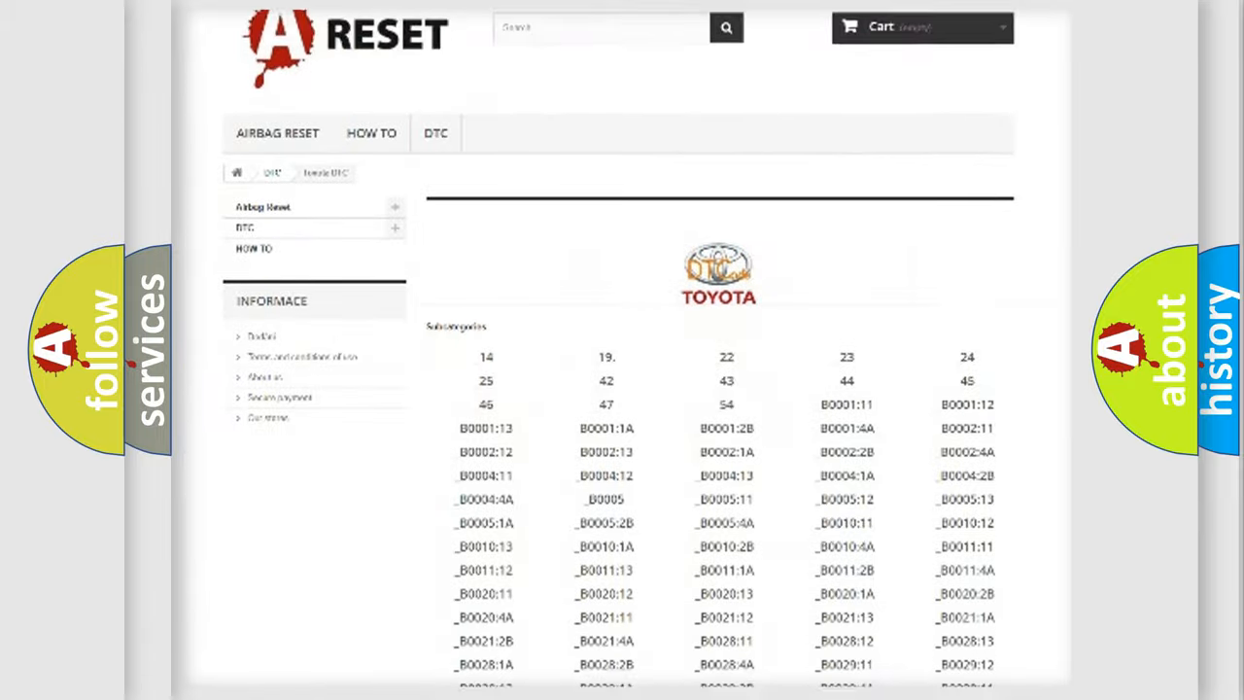
{"action": "scroll", "scroll_direction": "down", "scroll_amount": 3}
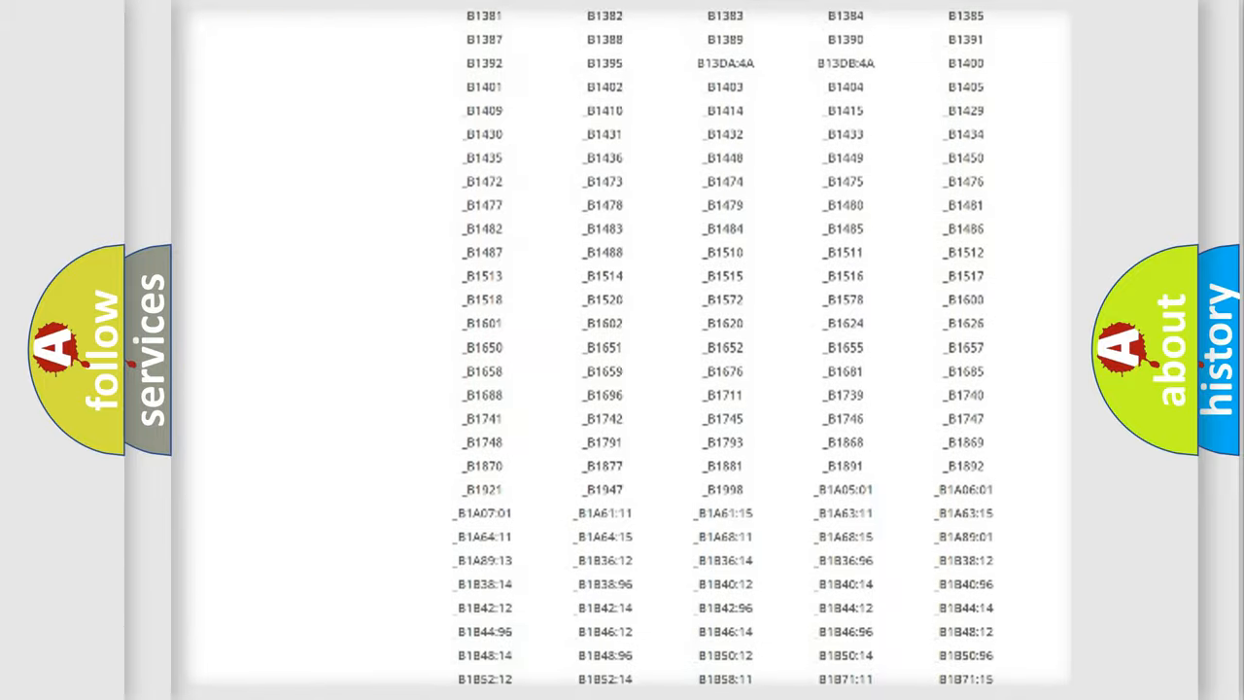